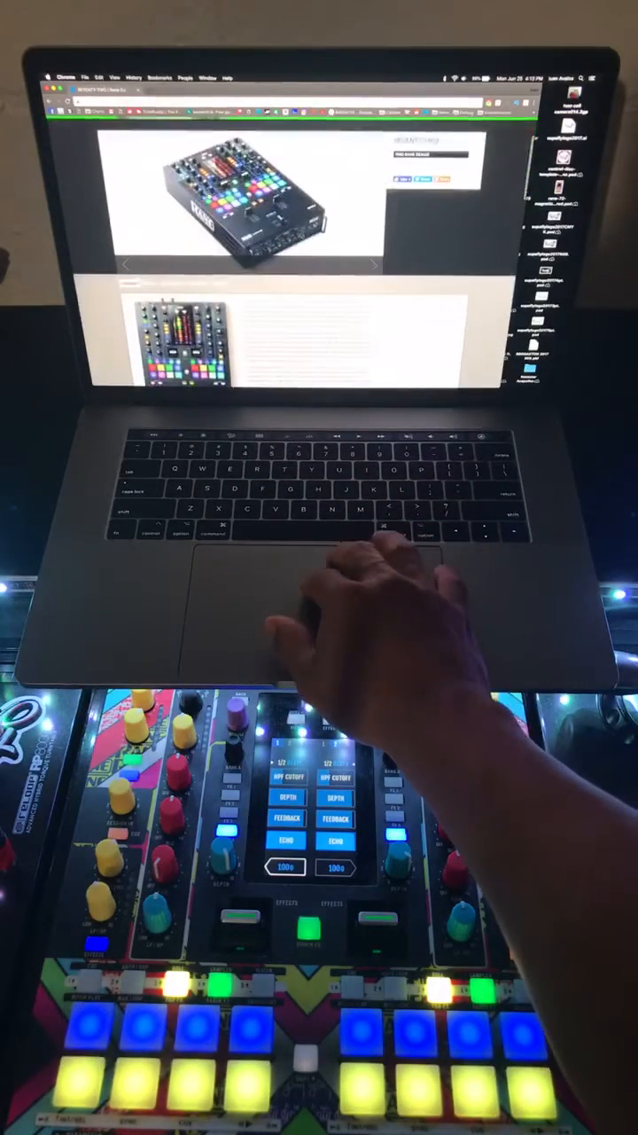
# - Scroll down the SEVENTY-TWO product page toward the firmware downloads
pyautogui.scroll(-3)
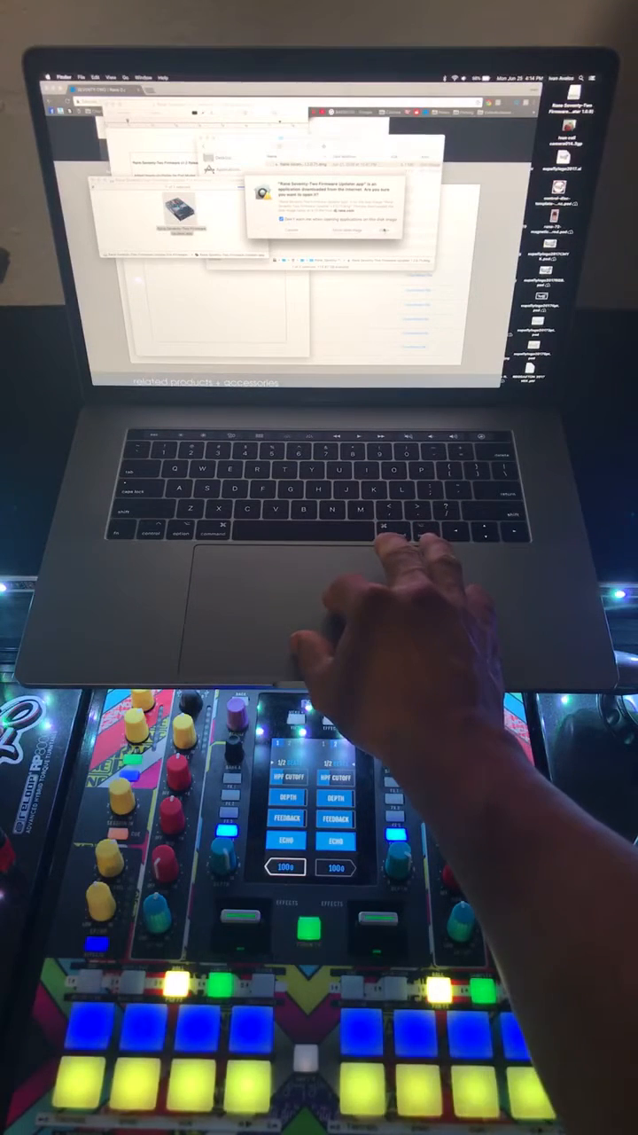
# - Confirm opening the Rane Seventy-Two Firmware Updater despite the internet-download warning
pyautogui.click(380, 229)
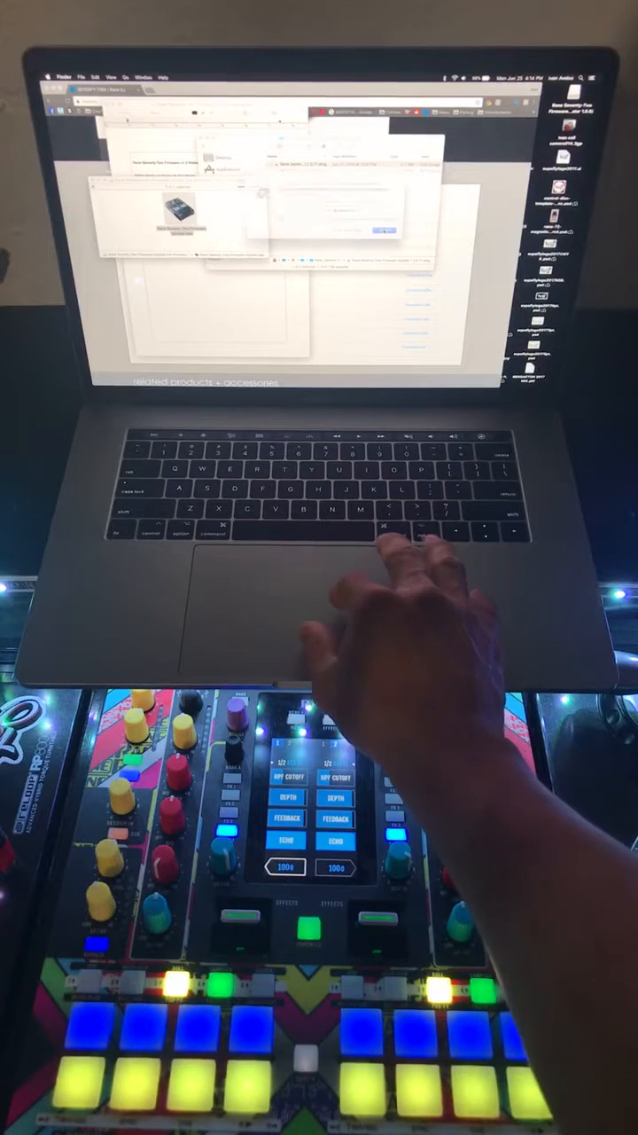